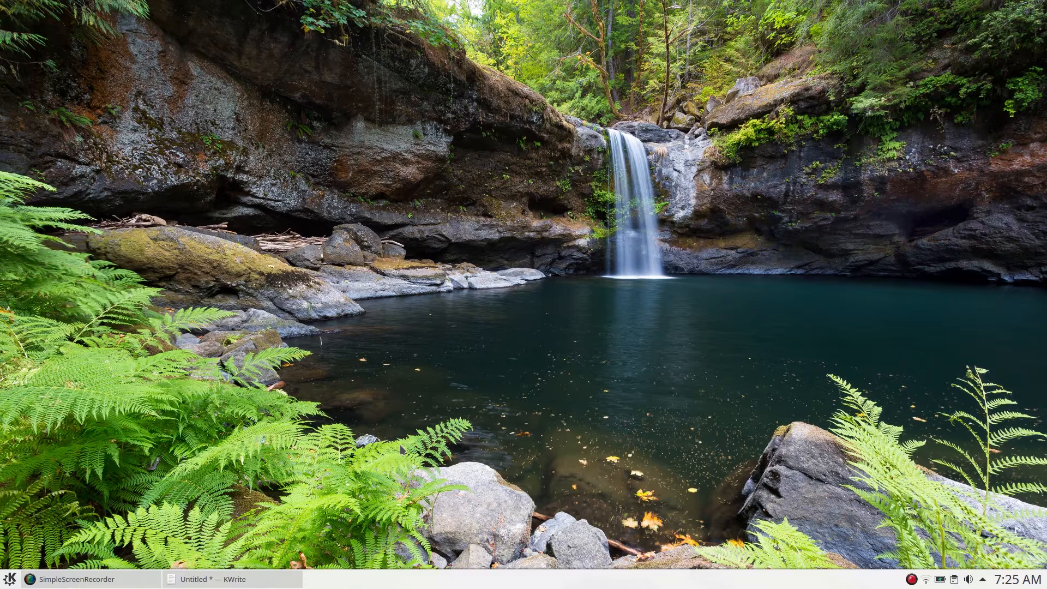
mouse_move(36, 528)
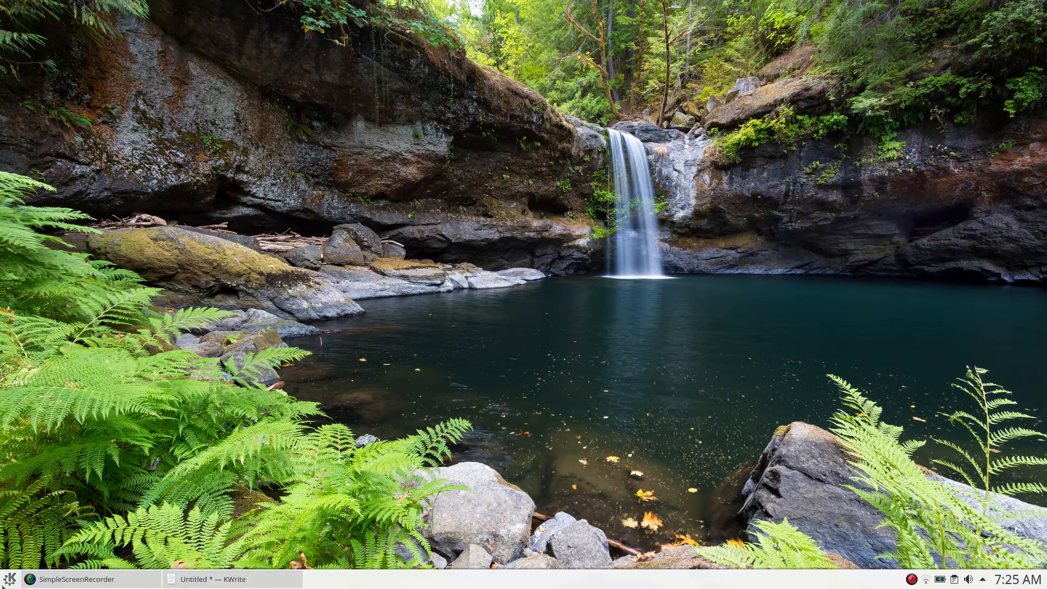
Browse the Application Launcher, then toggle compositing with Alt+Shift+F12
left_click(10, 579)
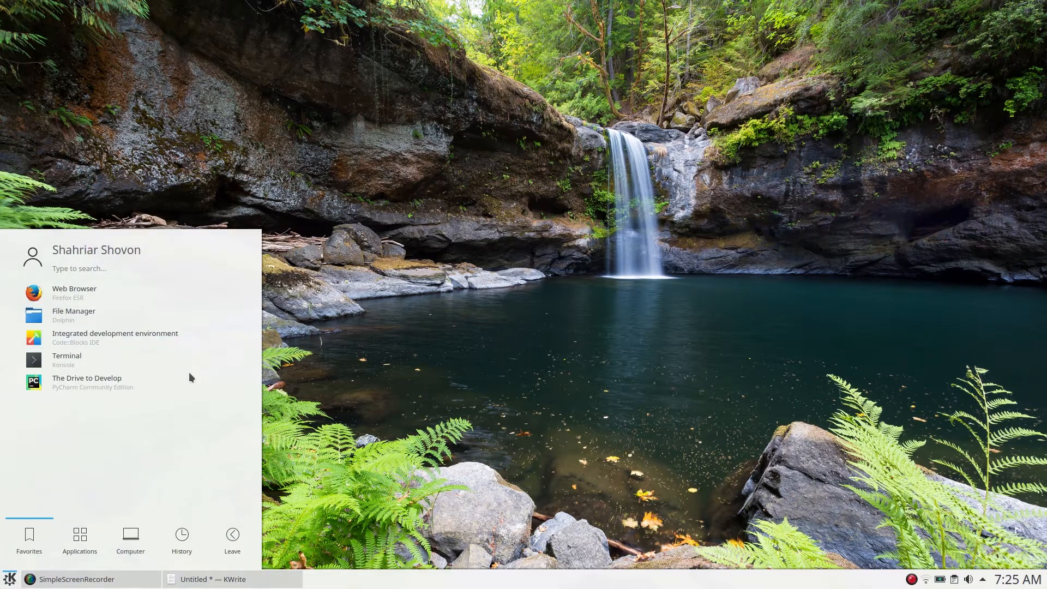
left_click(73, 314)
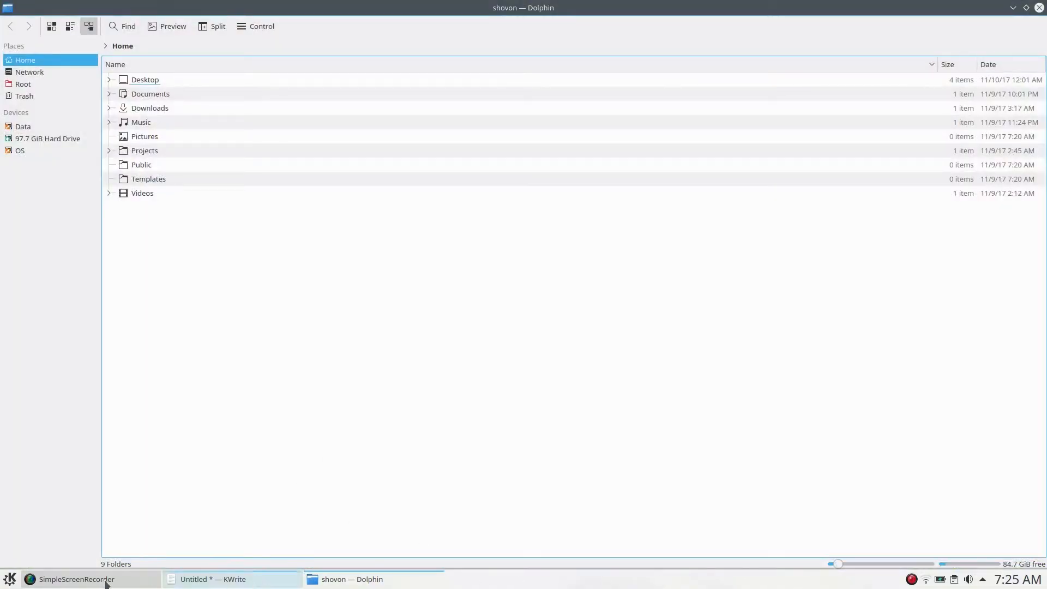
mouse_move(677, 555)
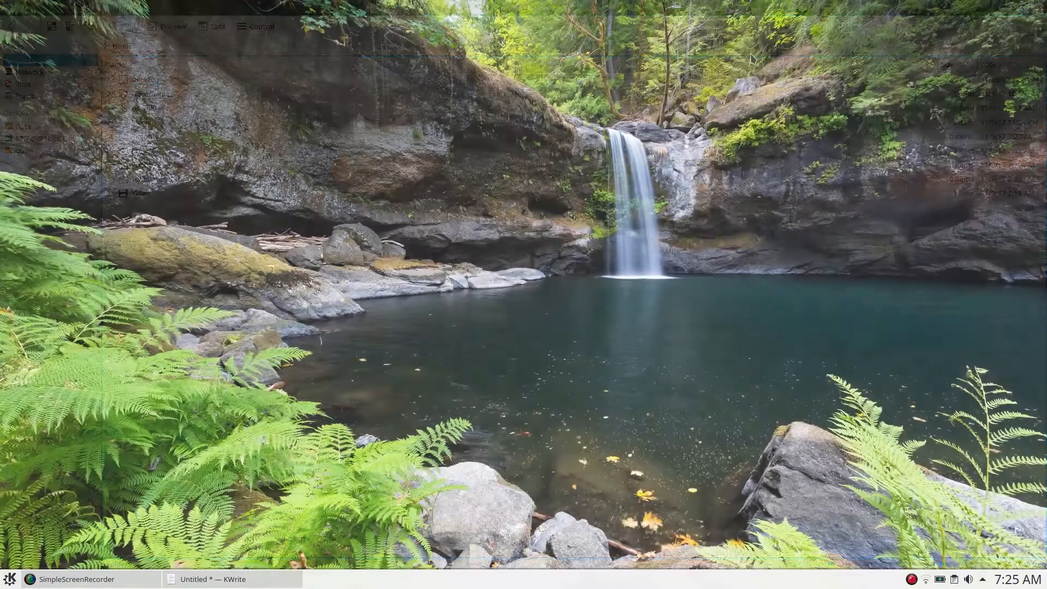
key("Alt+Shift+F12")
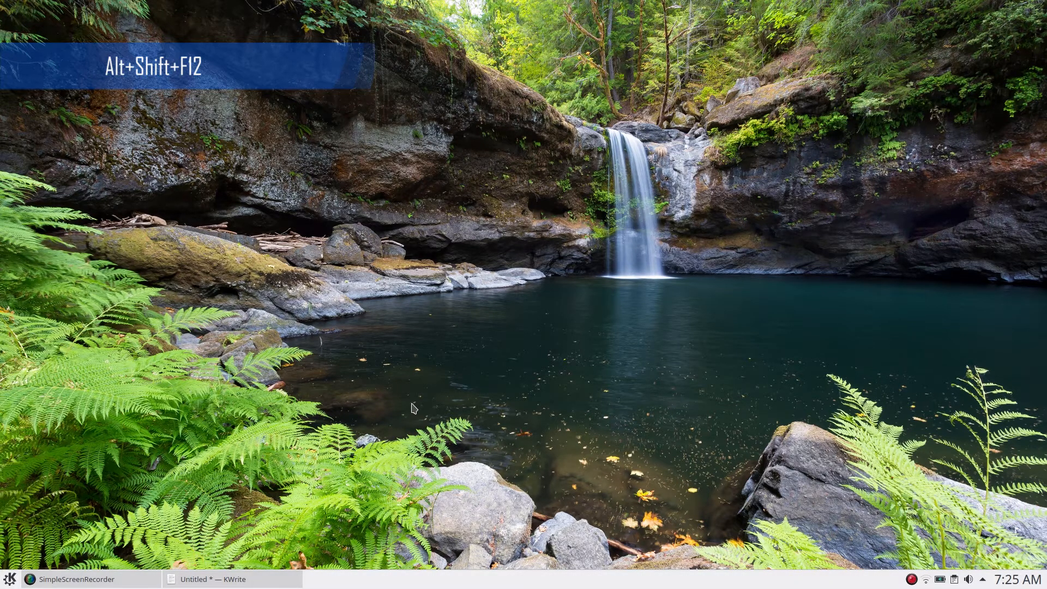
mouse_move(290, 527)
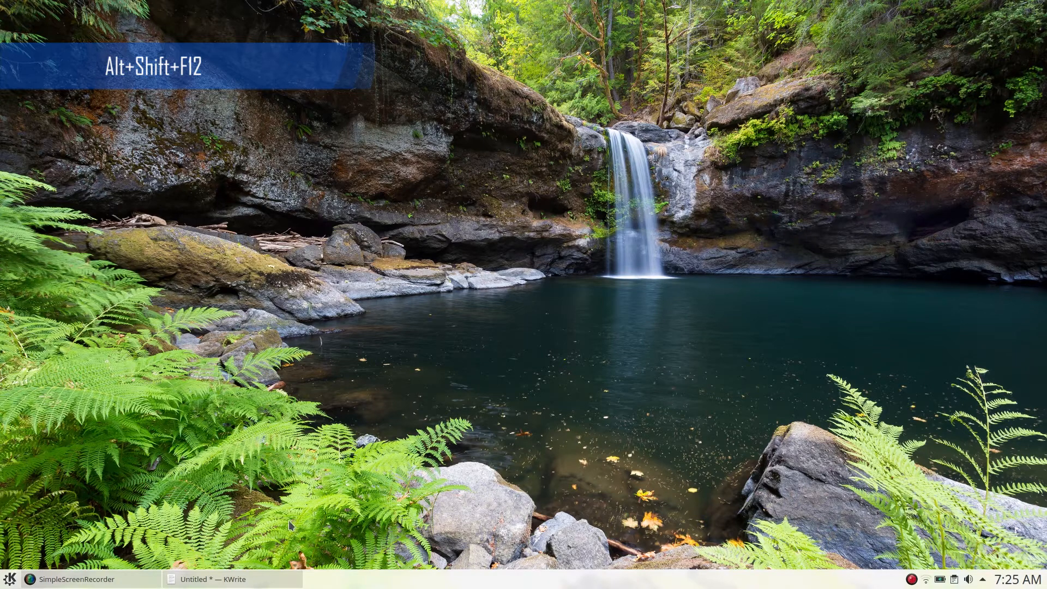
Re-enable compositing so the launcher is translucent, then show the battery popup at 98%
key("Alt+Shift+F12")
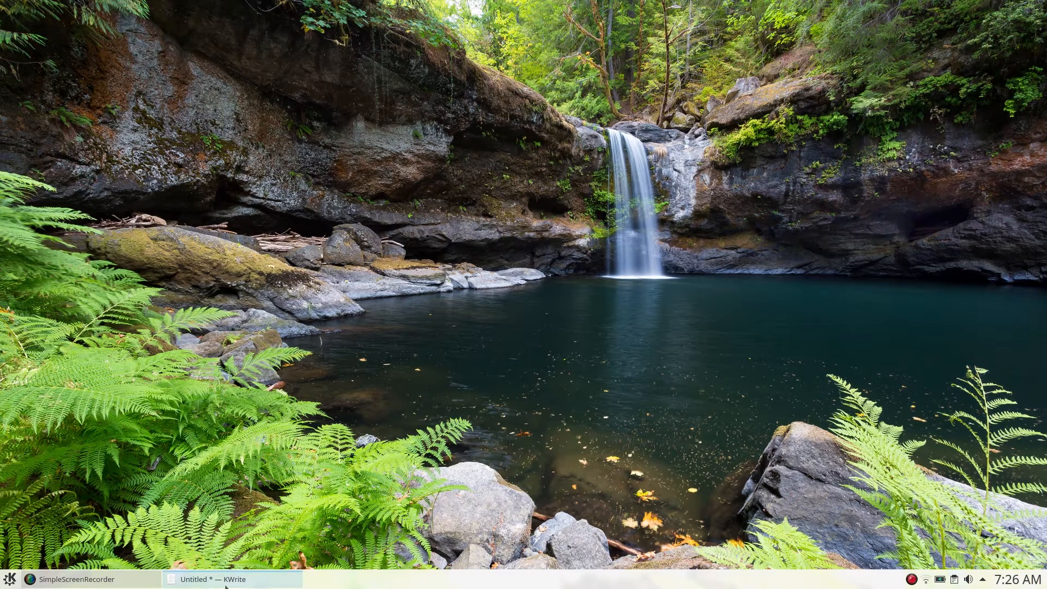
left_click(10, 579)
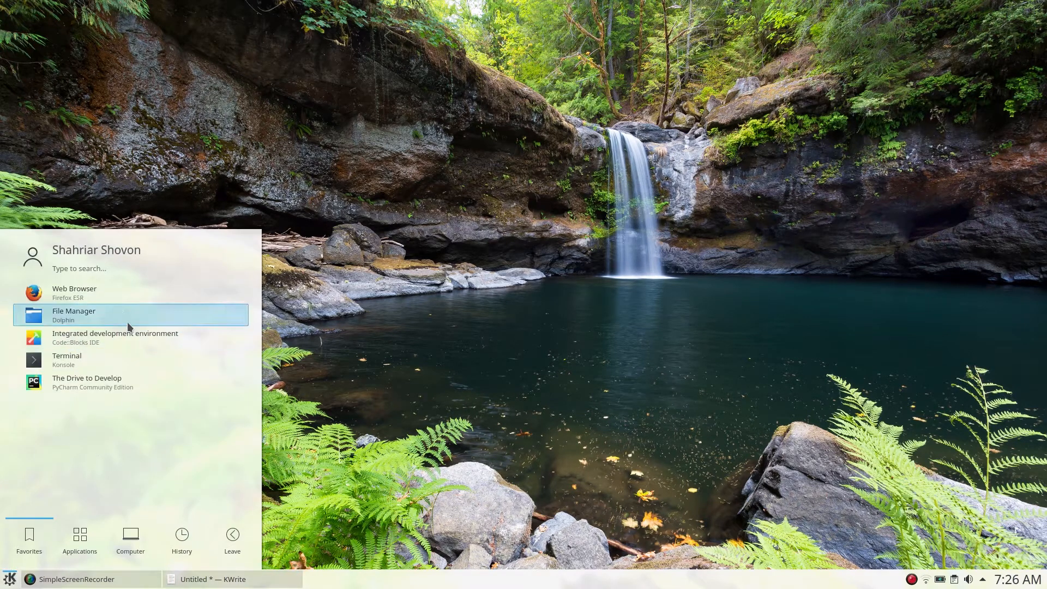
mouse_move(114, 336)
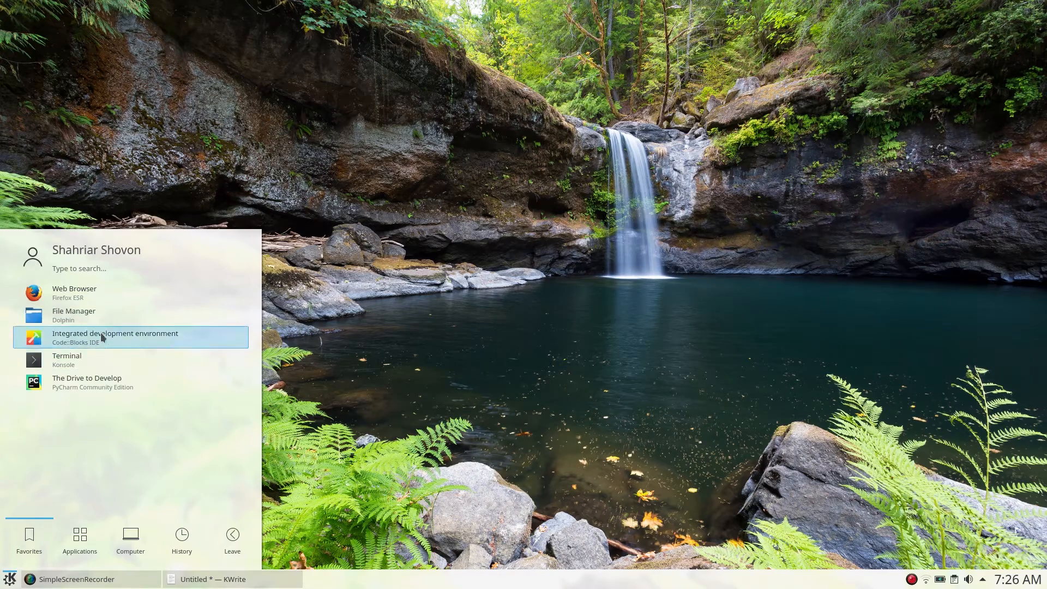
left_click(73, 314)
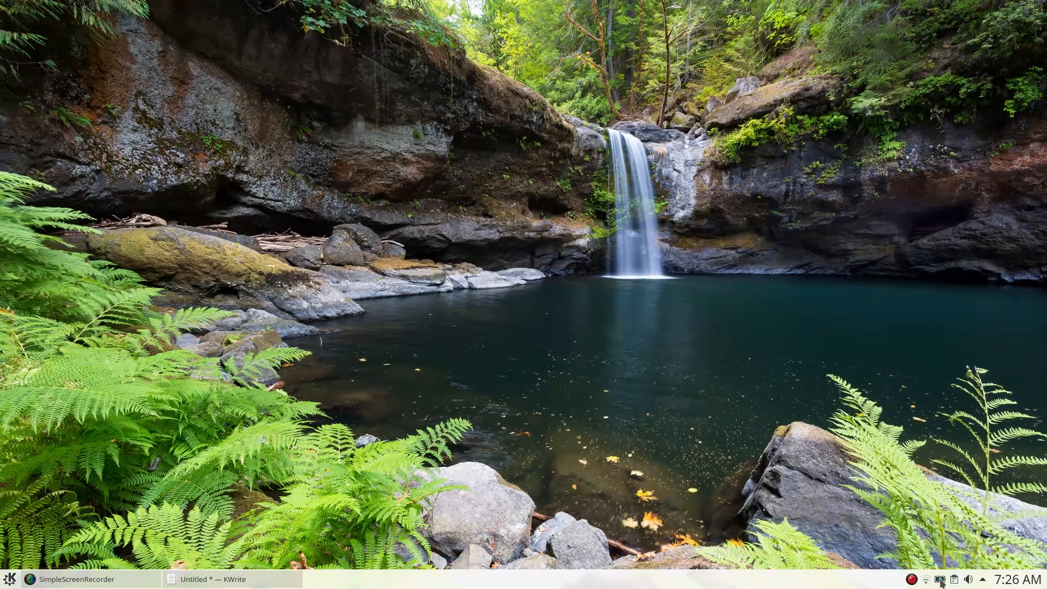
left_click(955, 579)
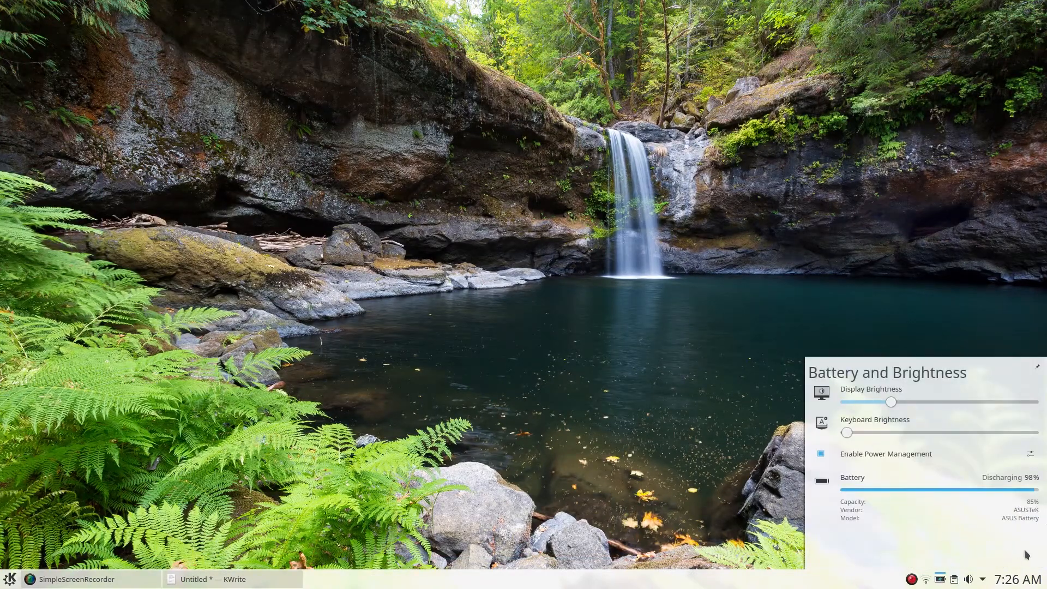